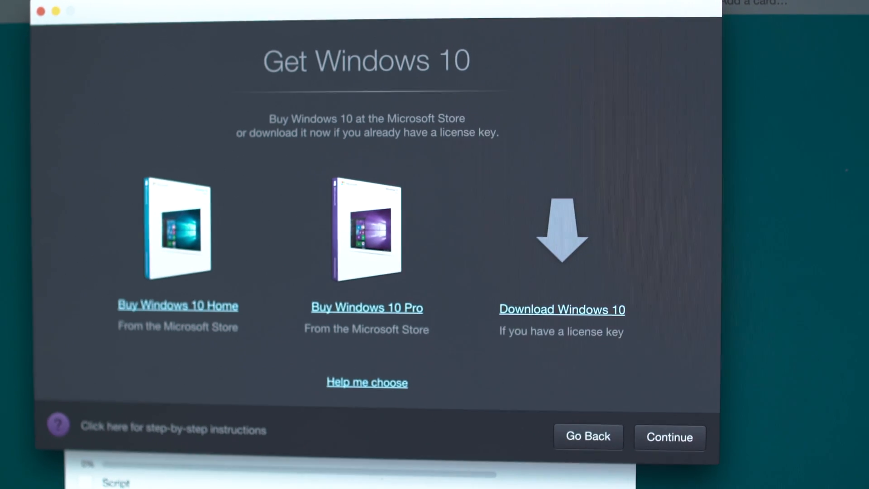
- Choose Download Windows 10 and continue so Windows 10 installs and boots to its desktop
{"action": "left_click", "coordinate": [668, 437]}
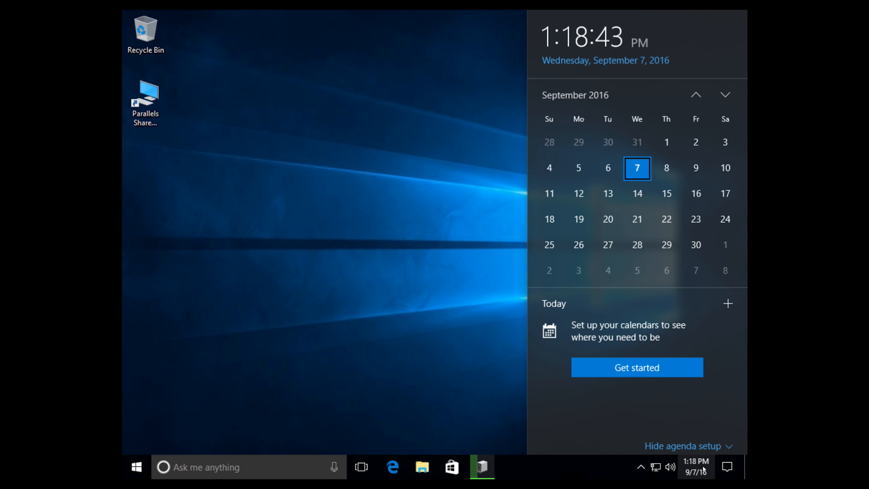
- Hide the Windows 10 virtual machine window to return to the macOS desktop
{"action": "left_click", "coordinate": [136, 467]}
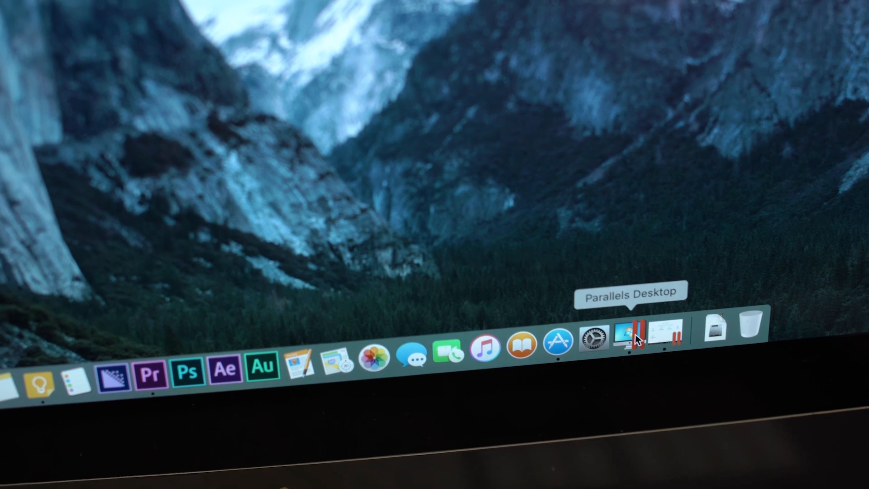
- Relaunch Parallels from the Dock and search YouTube in Edge for 'technobuffalo'
{"action": "left_click", "coordinate": [627, 333]}
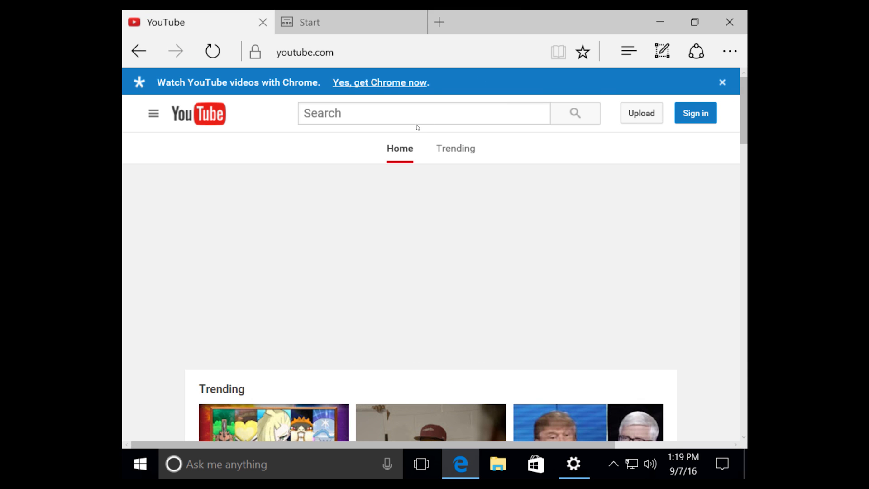
{"action": "type", "text": "technobuffalo"}
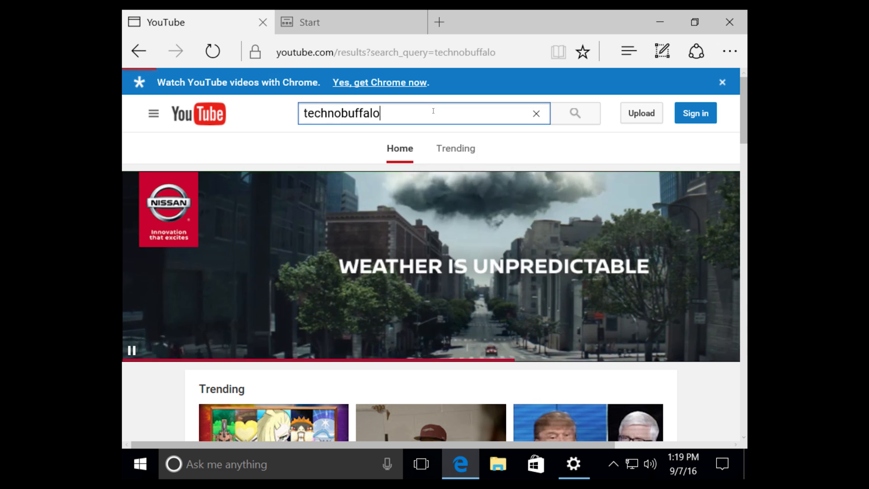